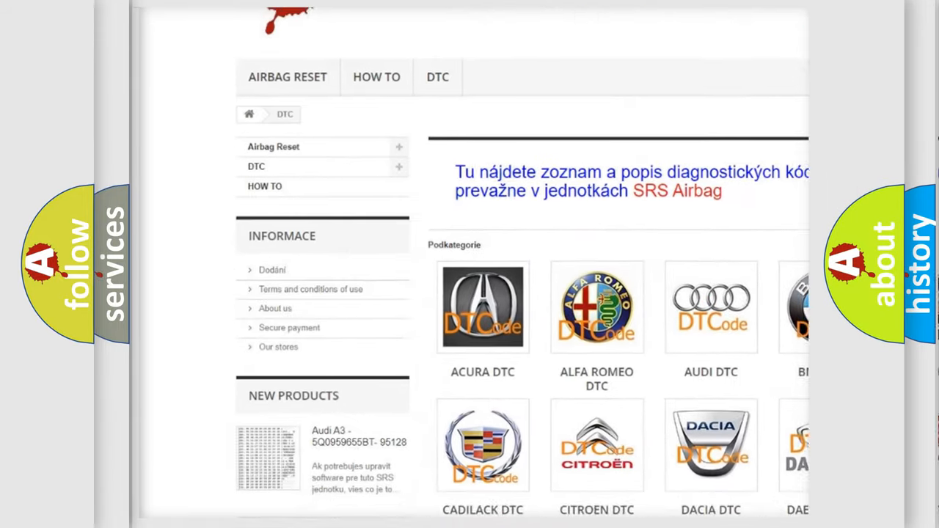
scroll("down", 3)
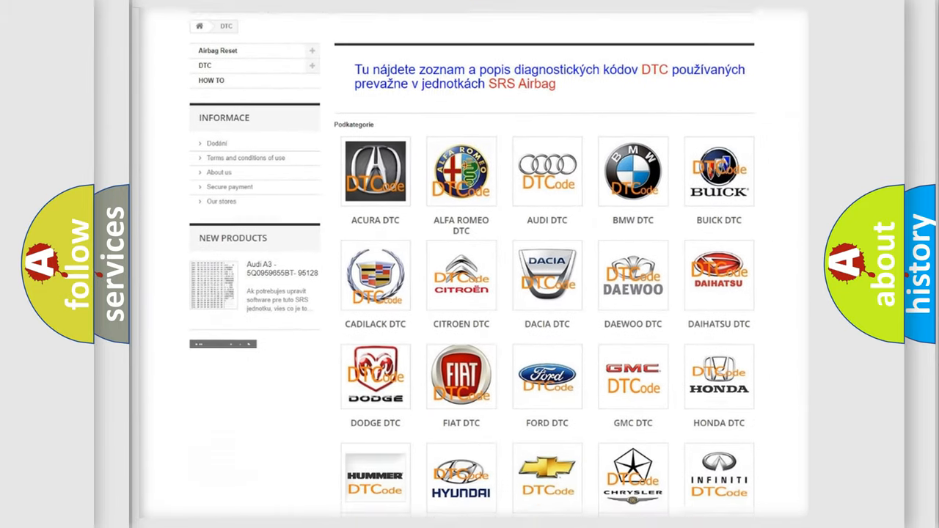
scroll("down", 3)
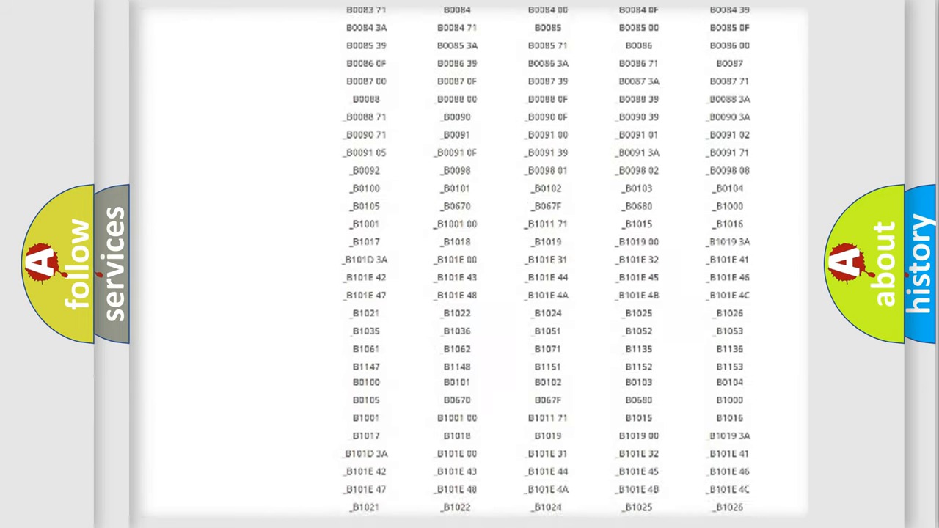
scroll("up", 3)
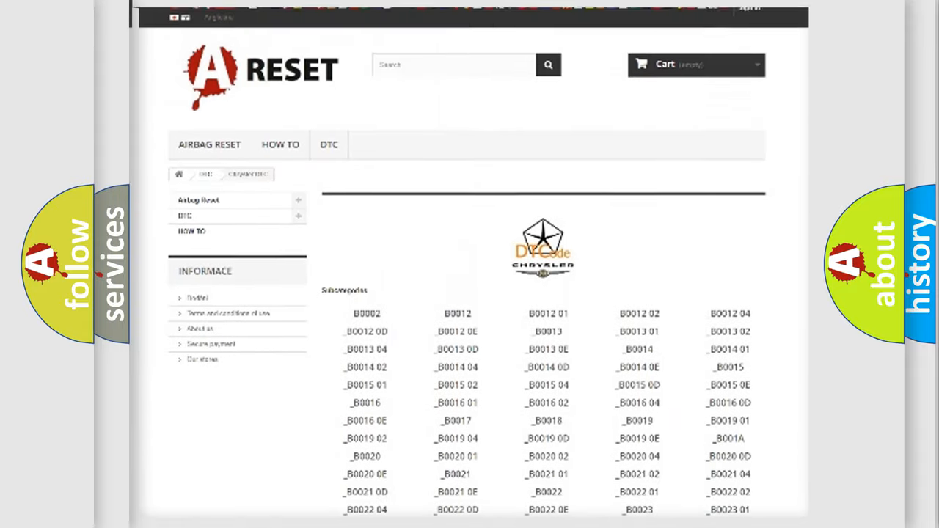